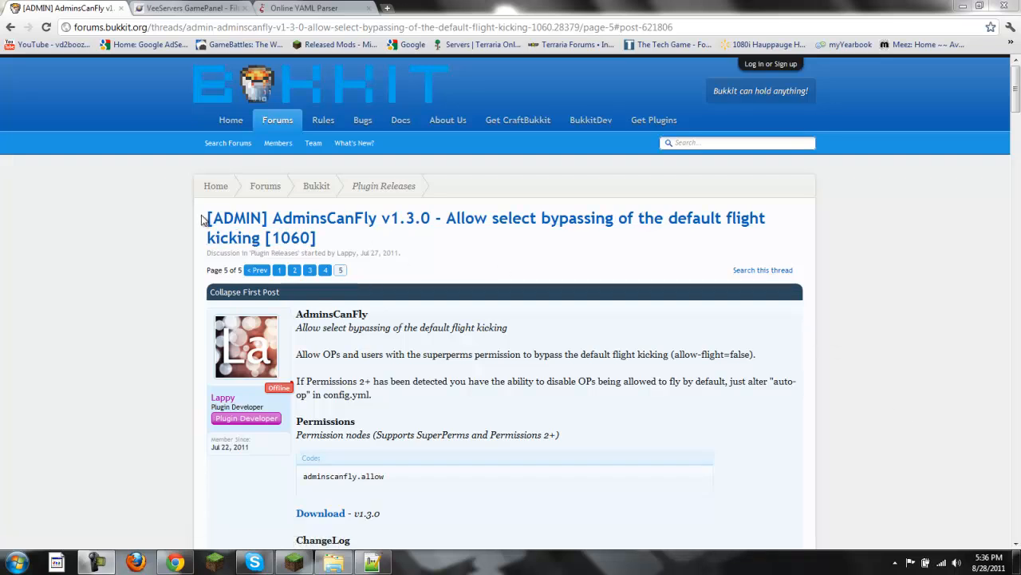
Step: Scroll the AdminsCanFly v1.3.0 thread down to the adminscanfly.allow permission node
drag(207, 218, 414, 246)
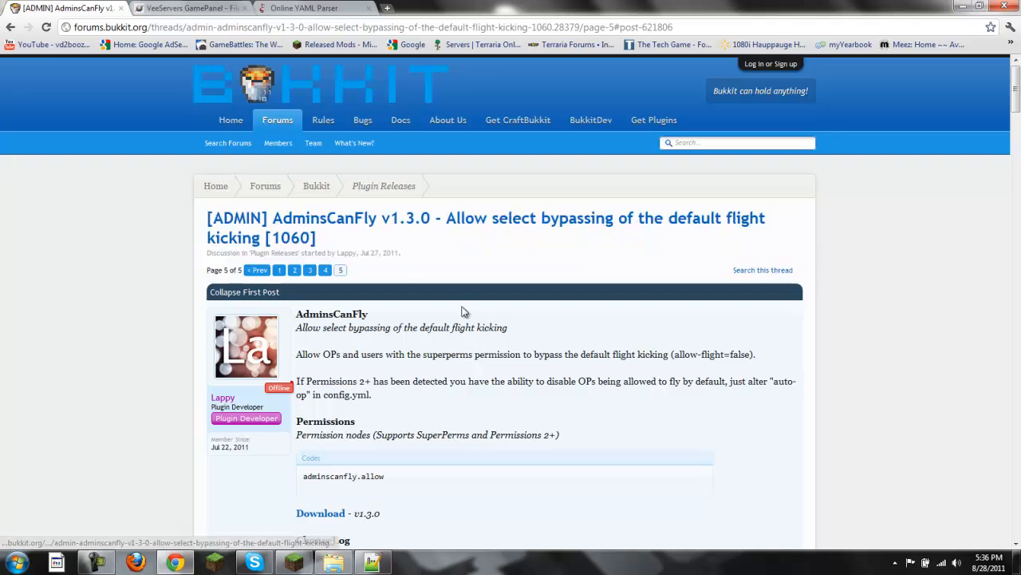
scroll(down, 3)
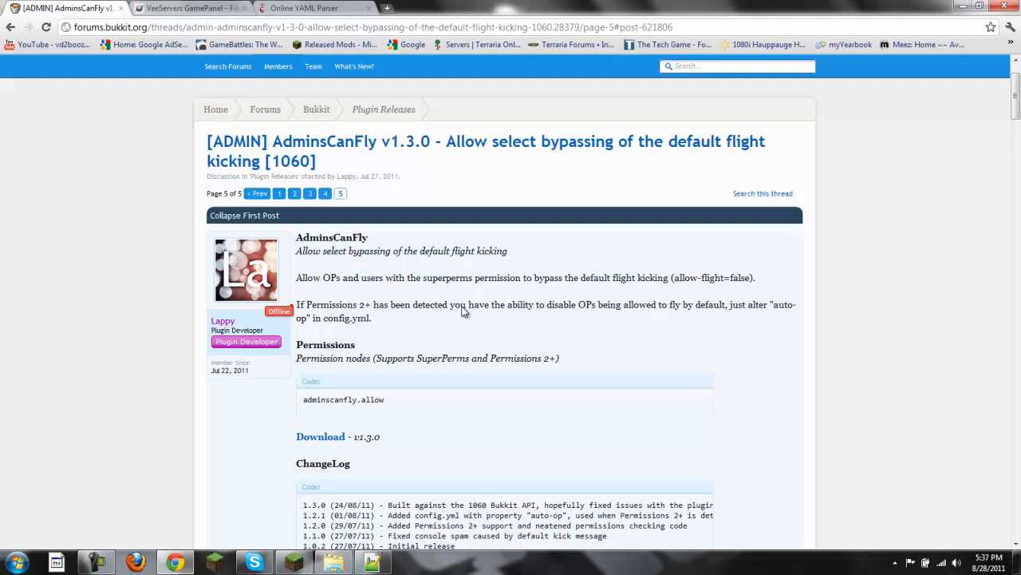
mouse_move(466, 308)
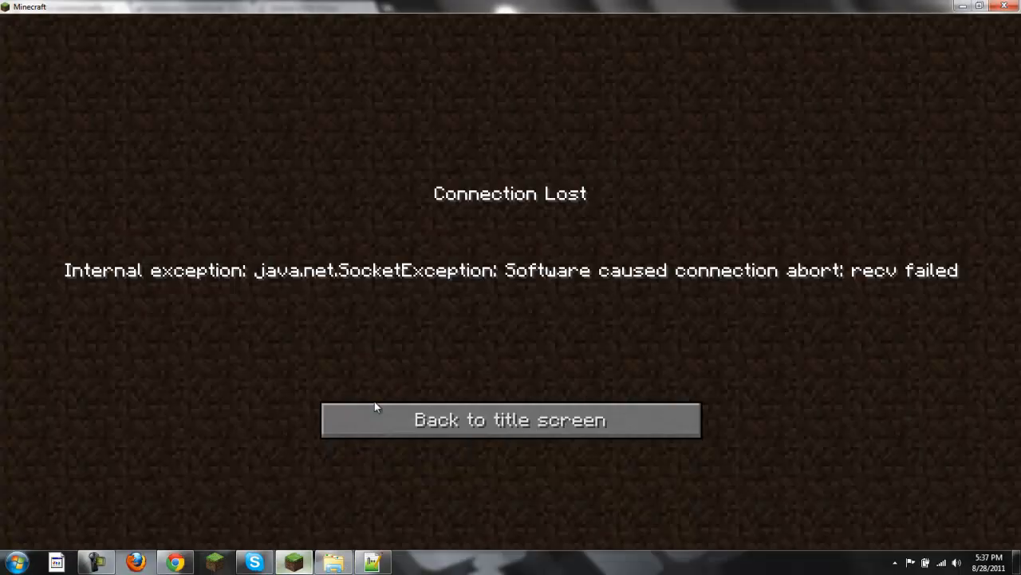
Step: Return to the title screen and reconnect to 69.31.134.66:25569 through Multiplayer
click(510, 419)
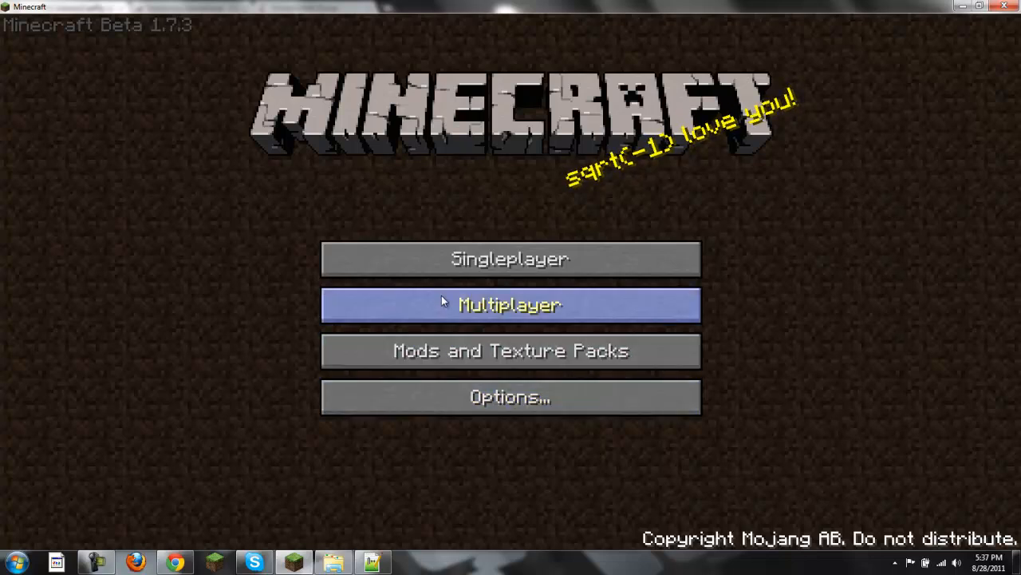
click(510, 304)
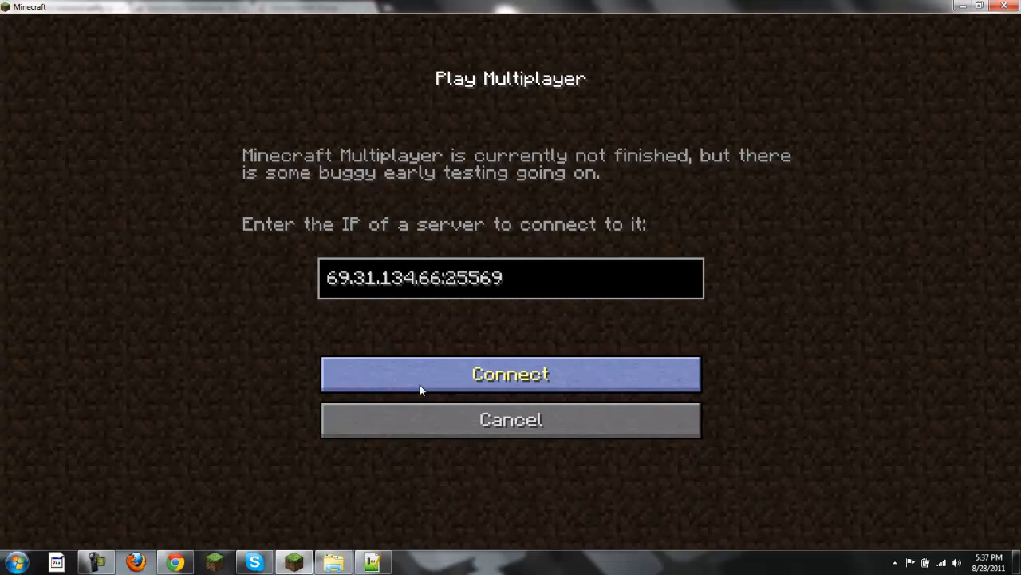
click(509, 373)
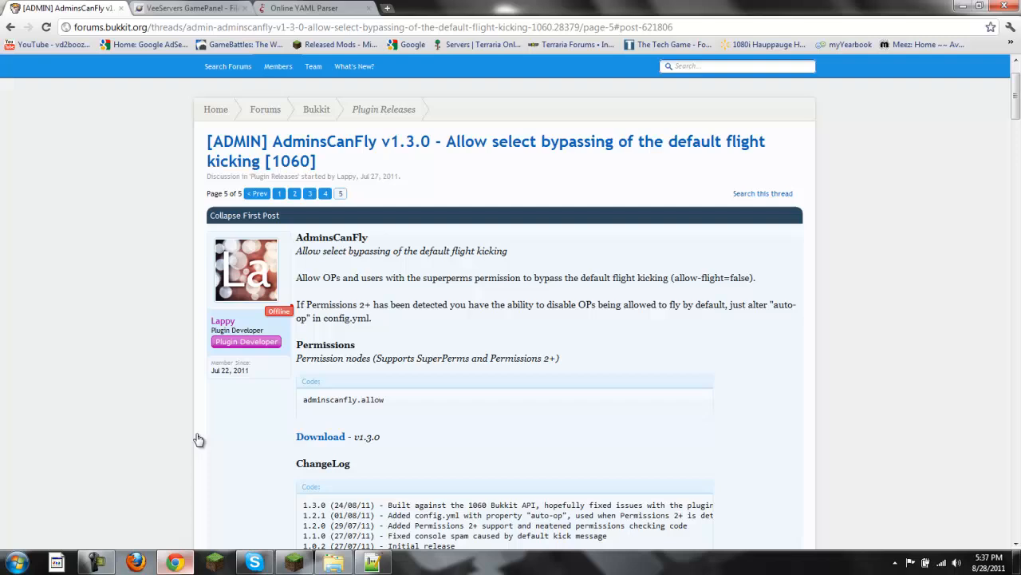
Step: Go from the bPermissions worlds folder to Boozer's Server main menu and reopen File Manager
click(192, 8)
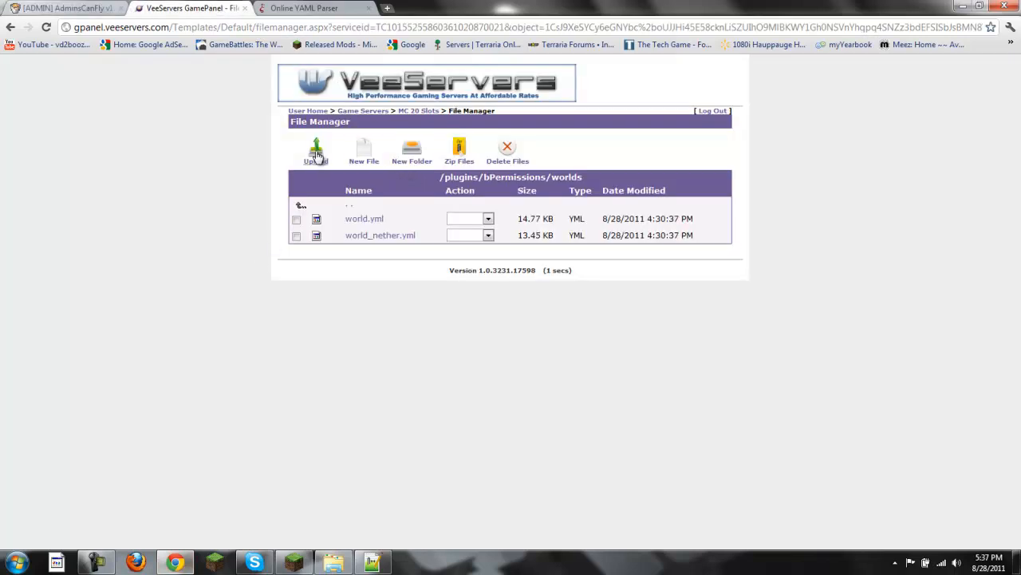
click(418, 110)
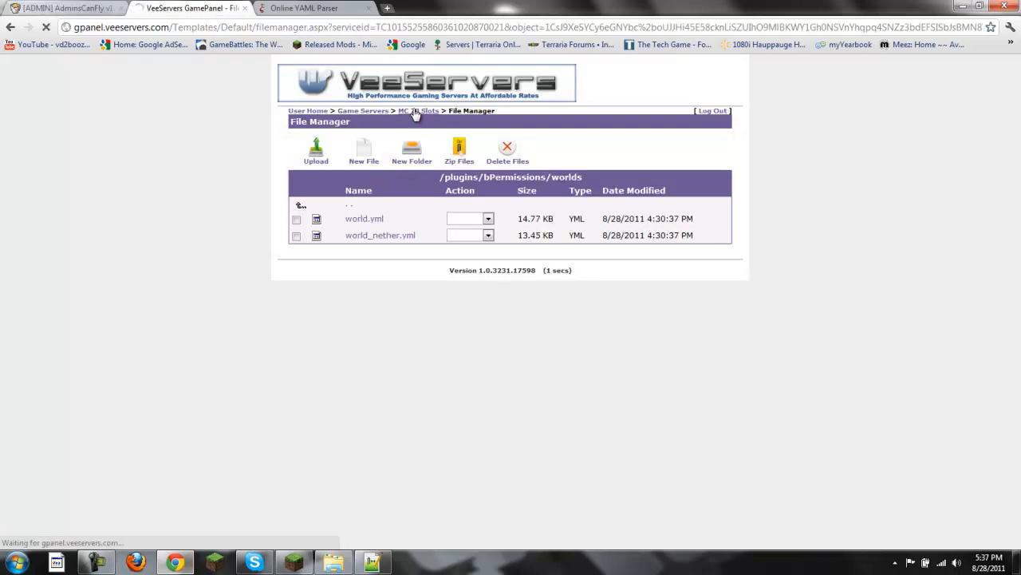
click(418, 110)
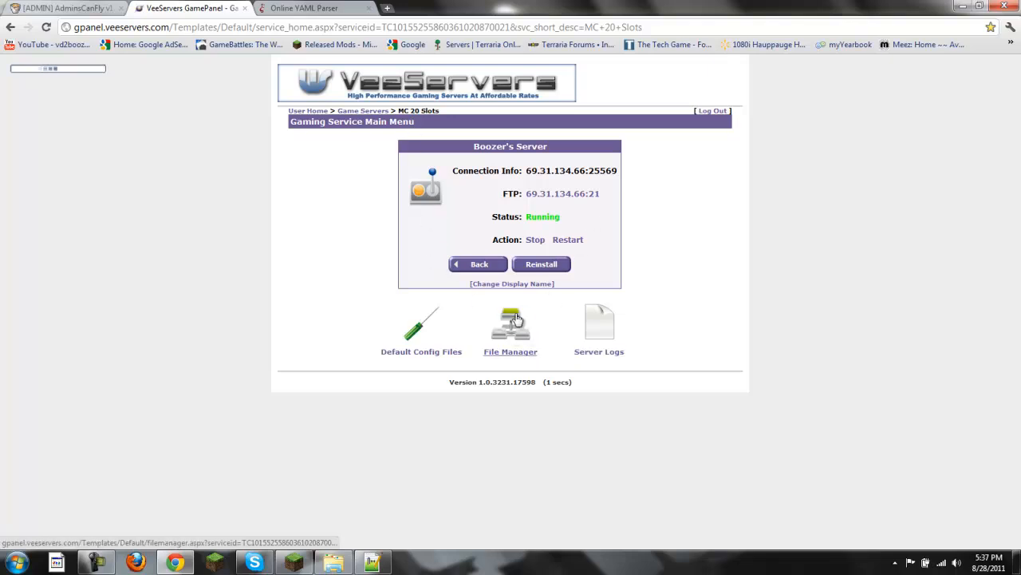
click(510, 324)
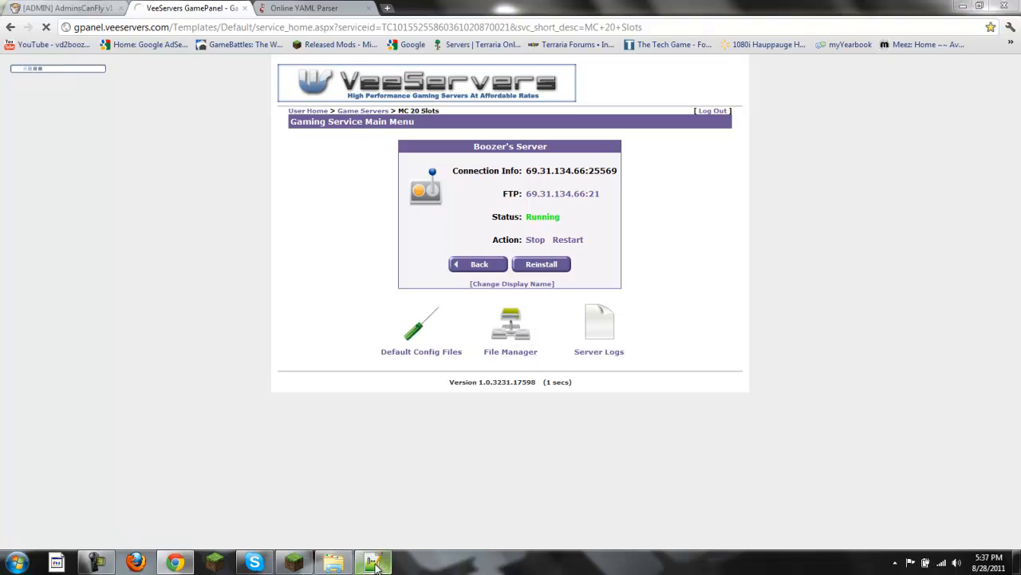
Step: Verify adminscanfly.allow on line 635 and in the group entries near line 497
click(372, 563)
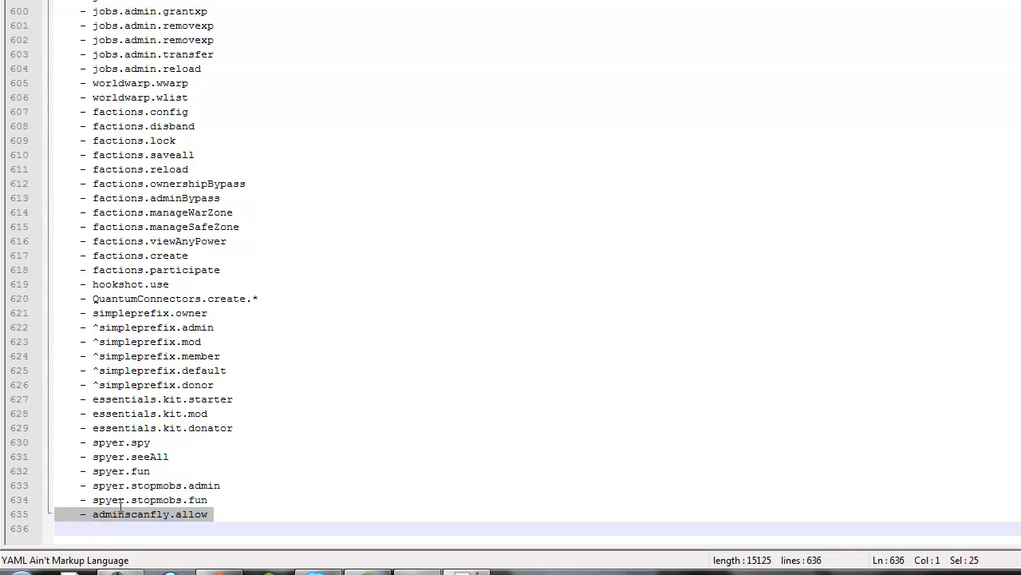
click(119, 514)
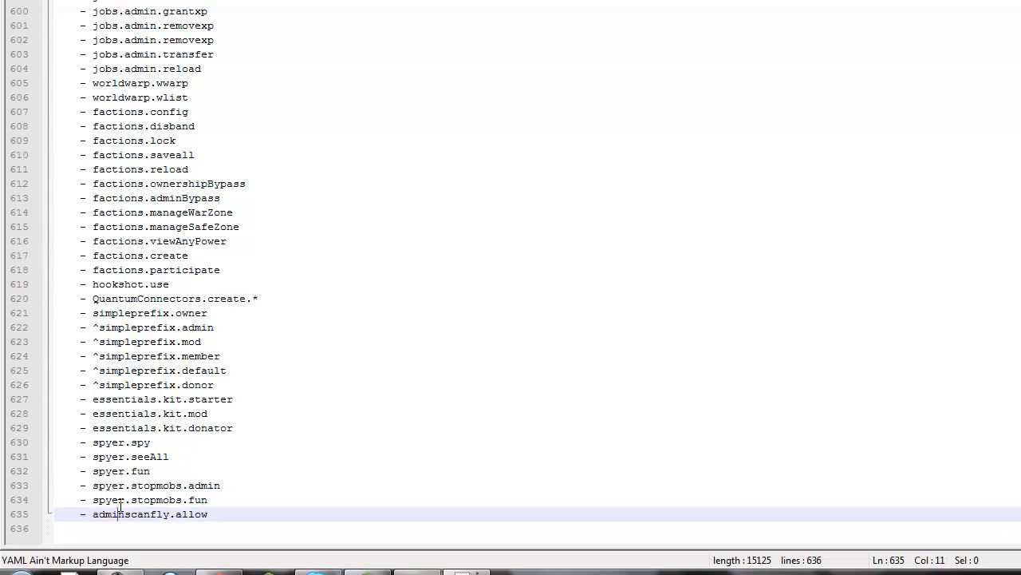
scroll(up, 3)
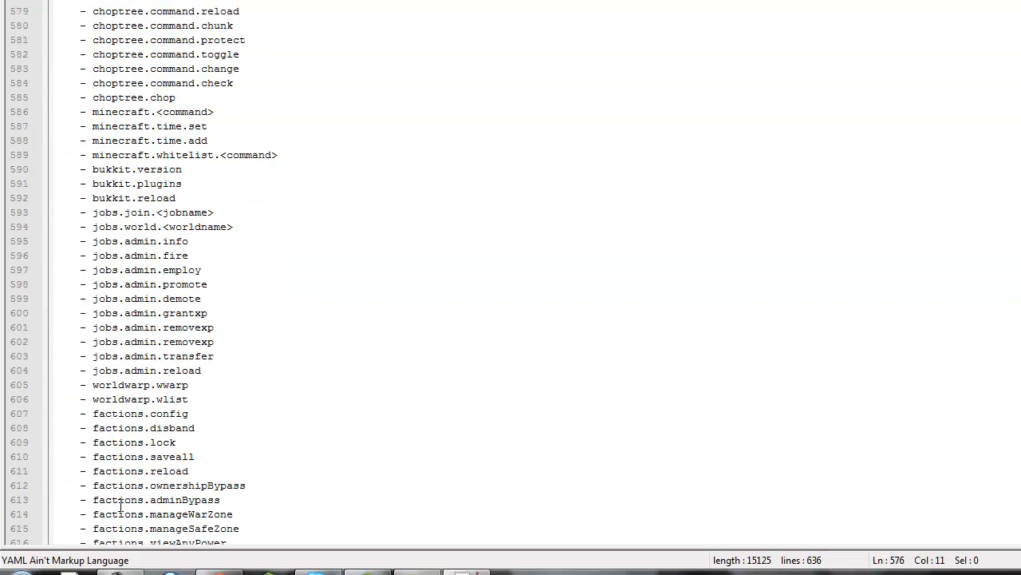
scroll(up, 3)
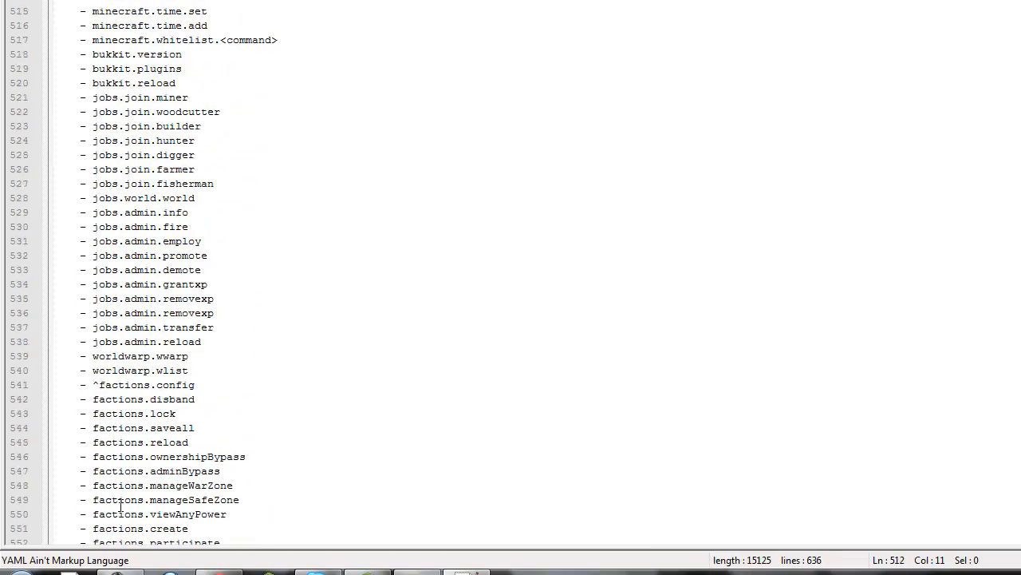
scroll(up, 3)
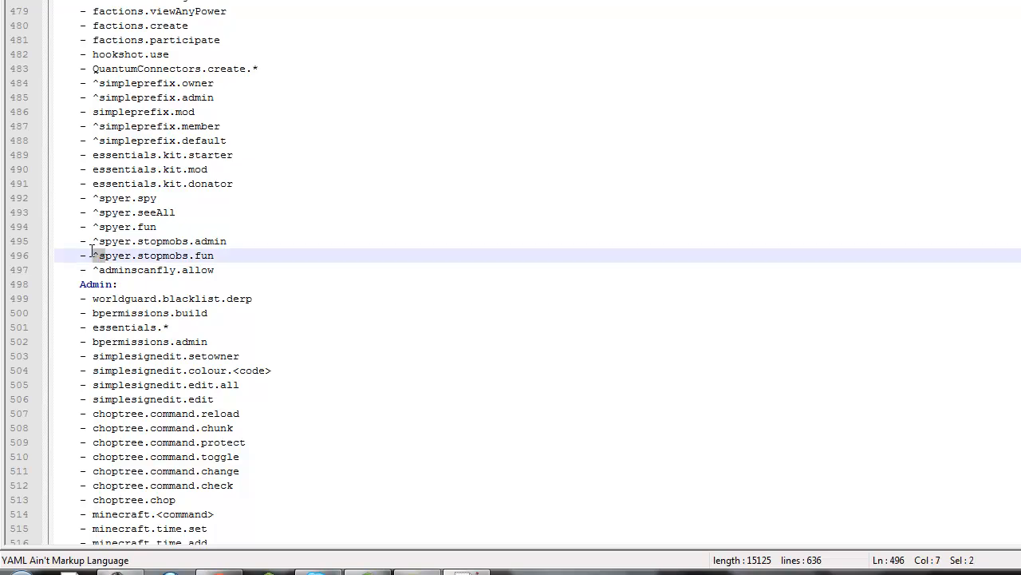
click(97, 255)
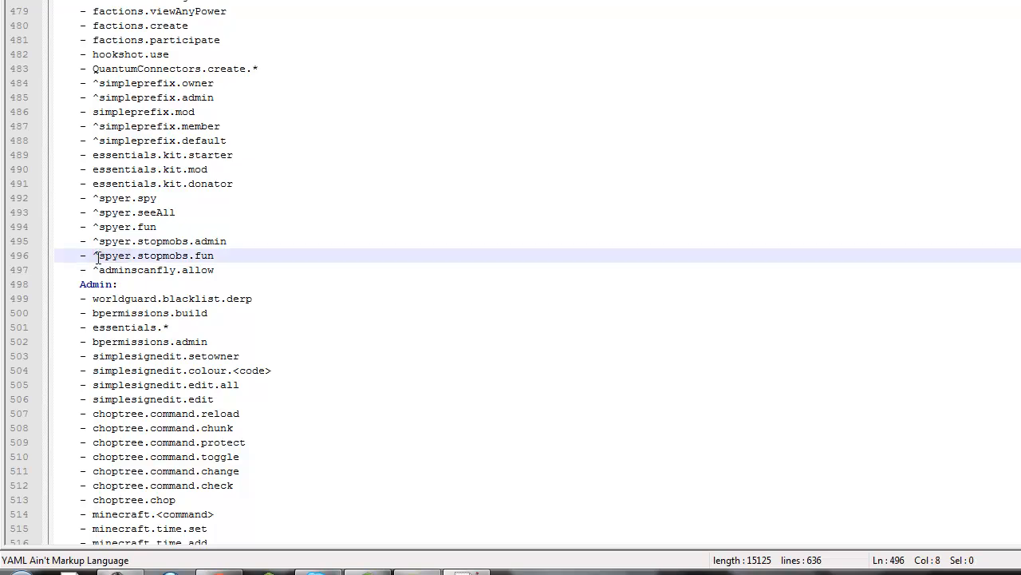
scroll(down, 3)
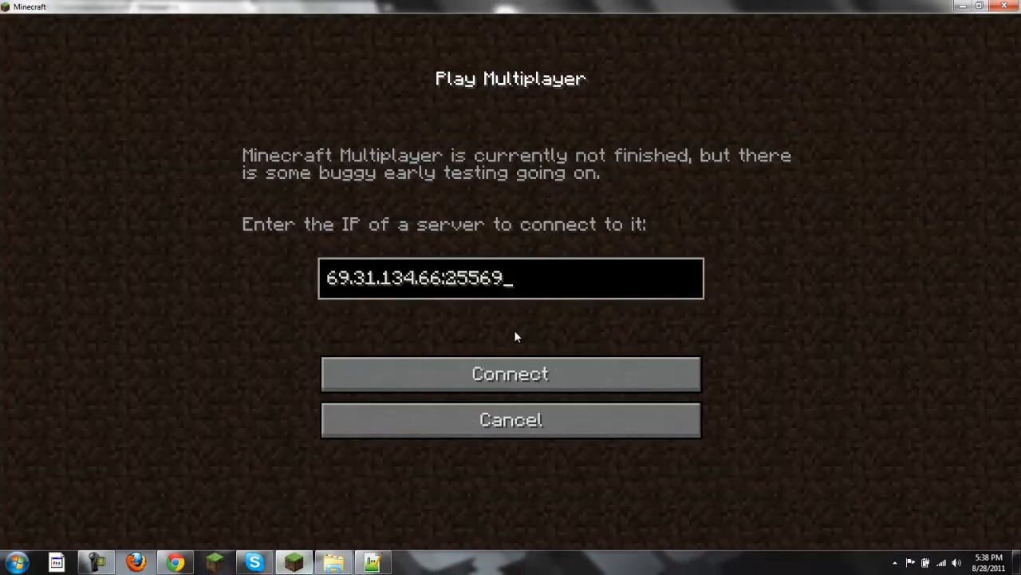
Step: Join 69.31.134.66:25569, get kicked with 'Flying is not enabled', and return to title
click(509, 374)
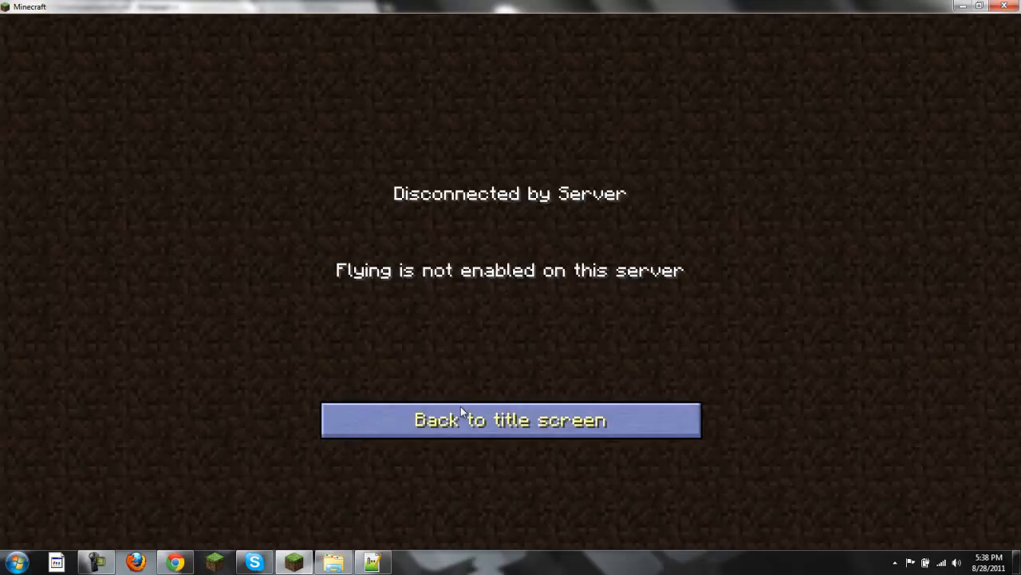
click(510, 419)
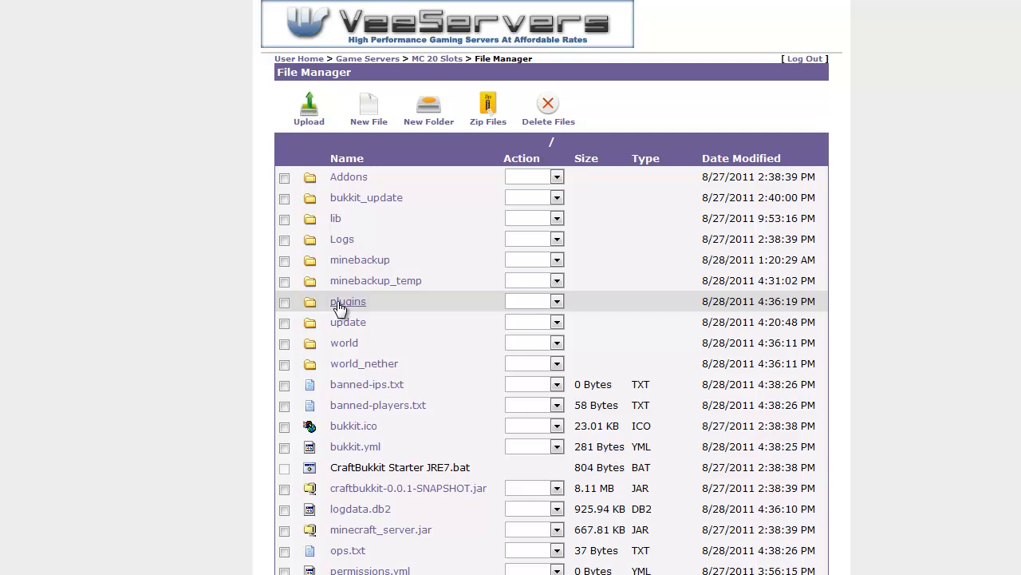
Step: Upload AdminsCanFly.jar from Downloads into the server's /plugins folder
click(348, 301)
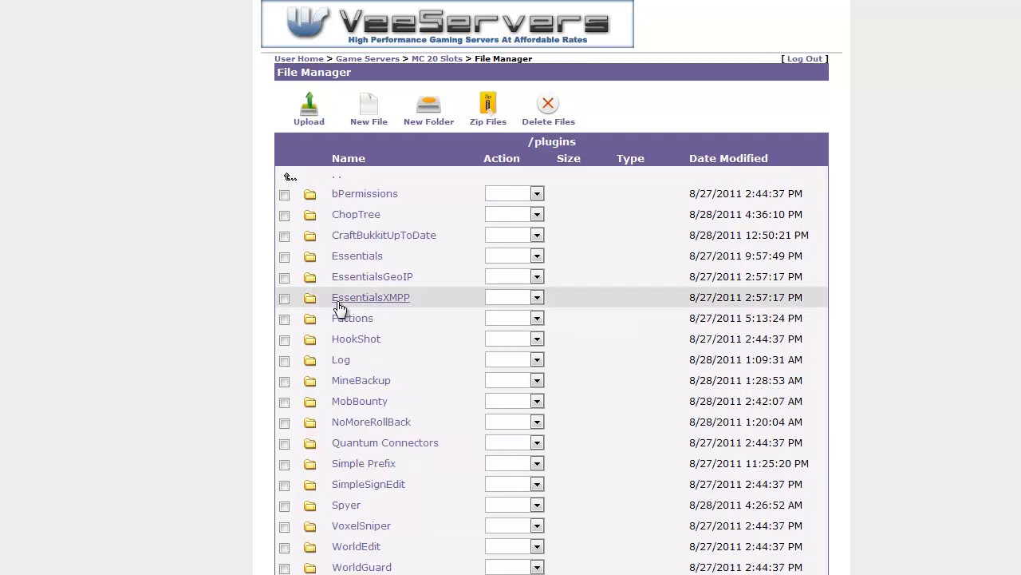
click(309, 108)
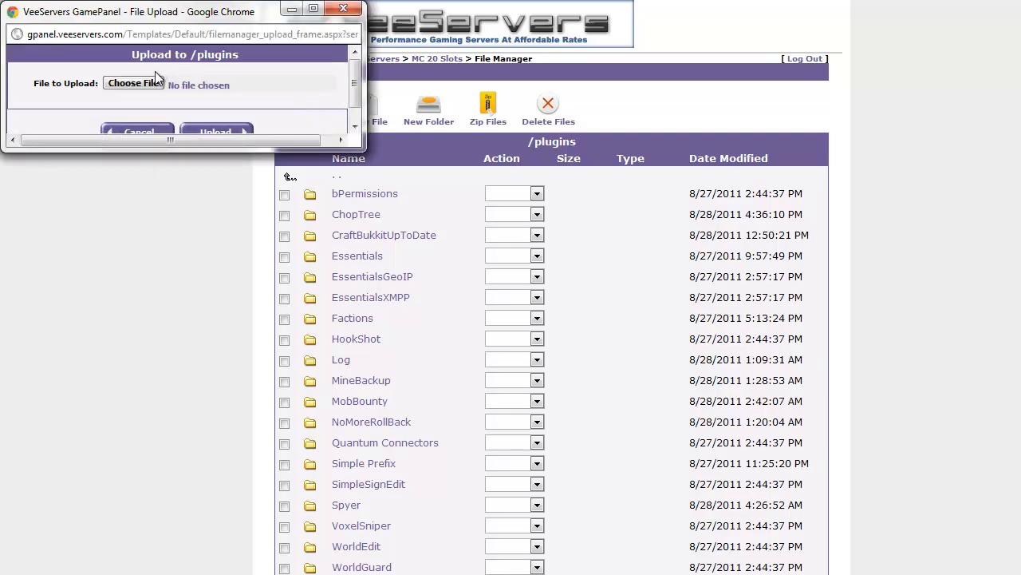
click(133, 82)
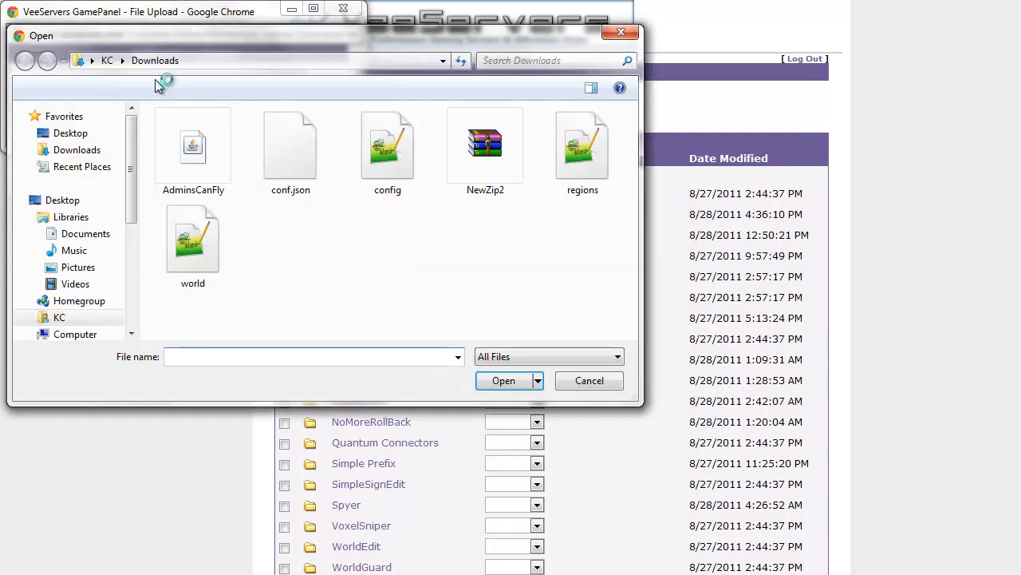
click(194, 147)
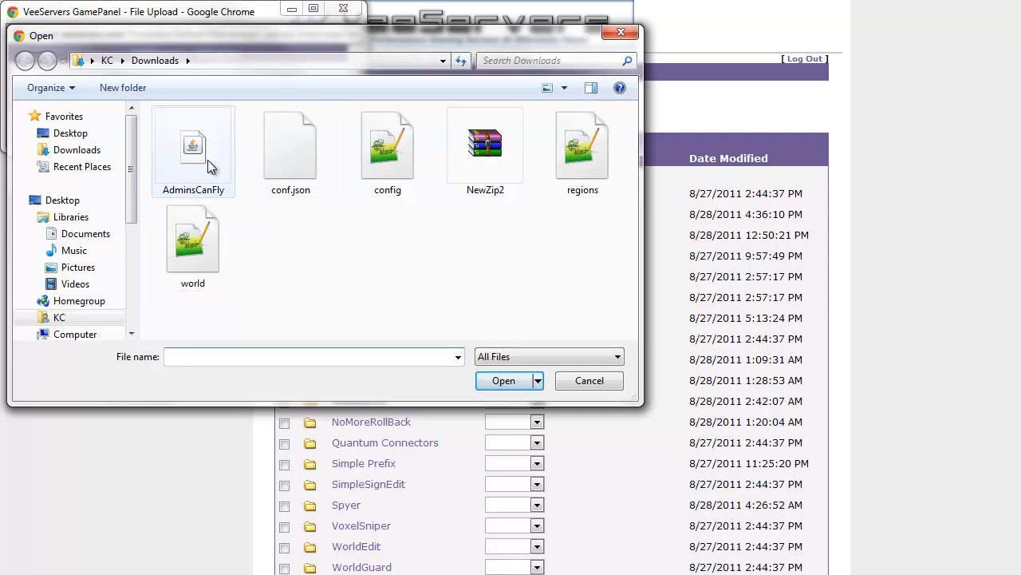
click(193, 148)
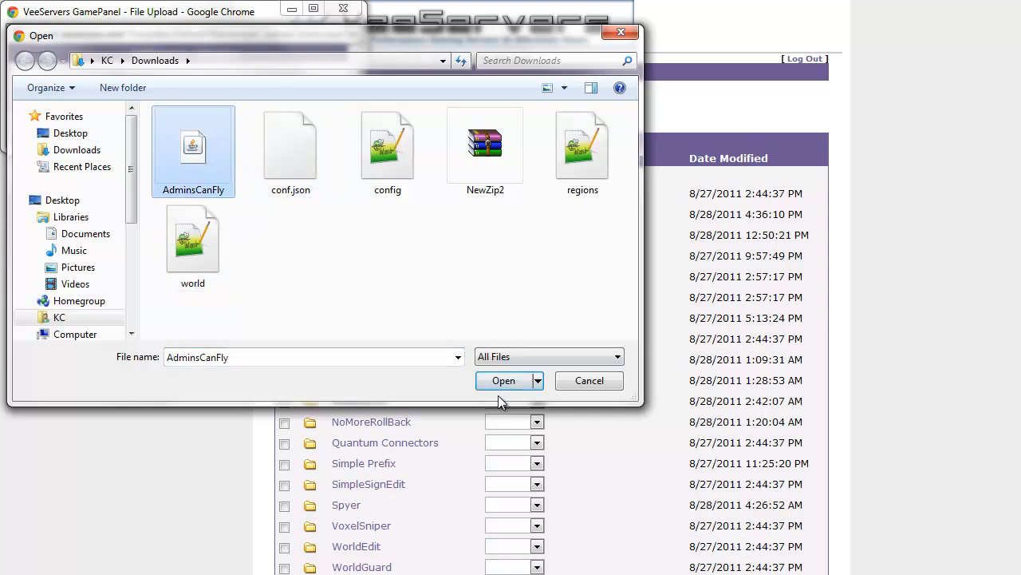
click(504, 381)
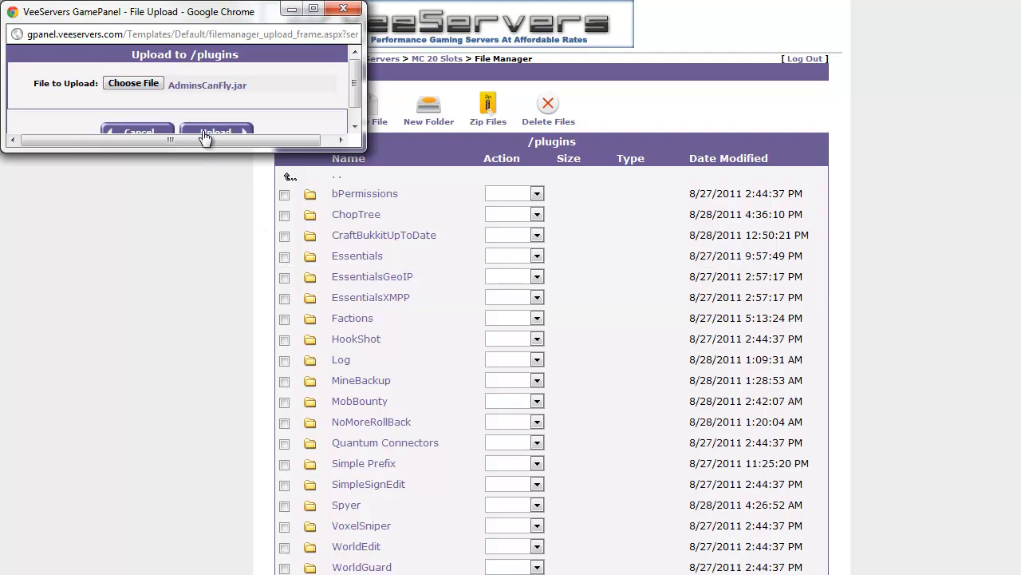
click(218, 131)
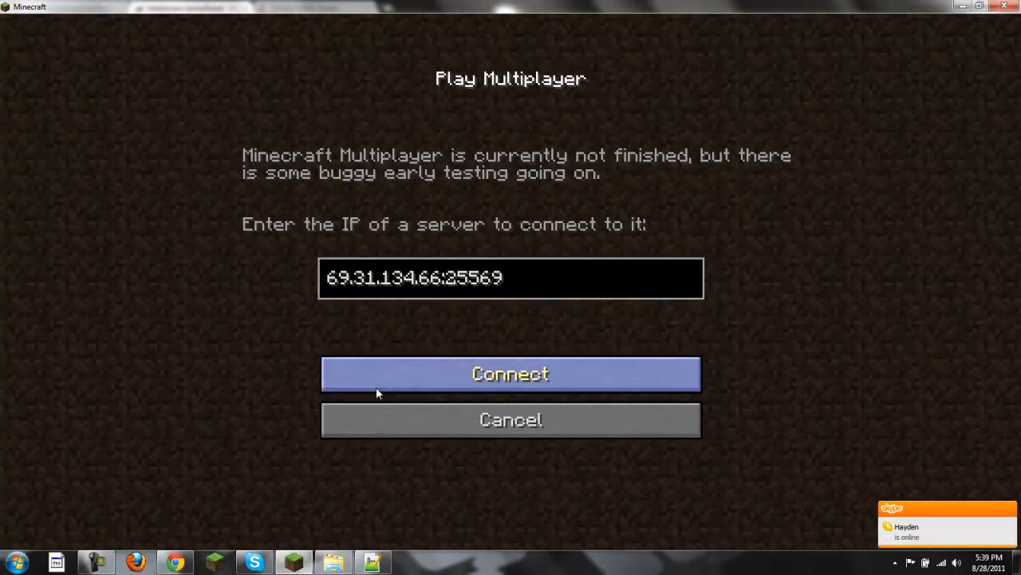
Step: Join the DIRPCraft server, run /reload in chat, and pause the game
click(510, 373)
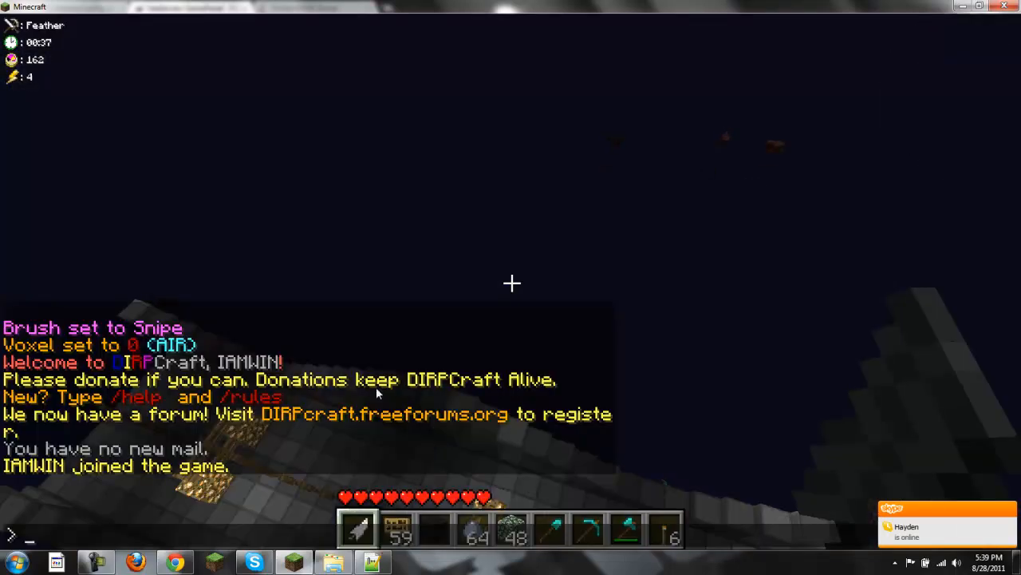
text(/relo)
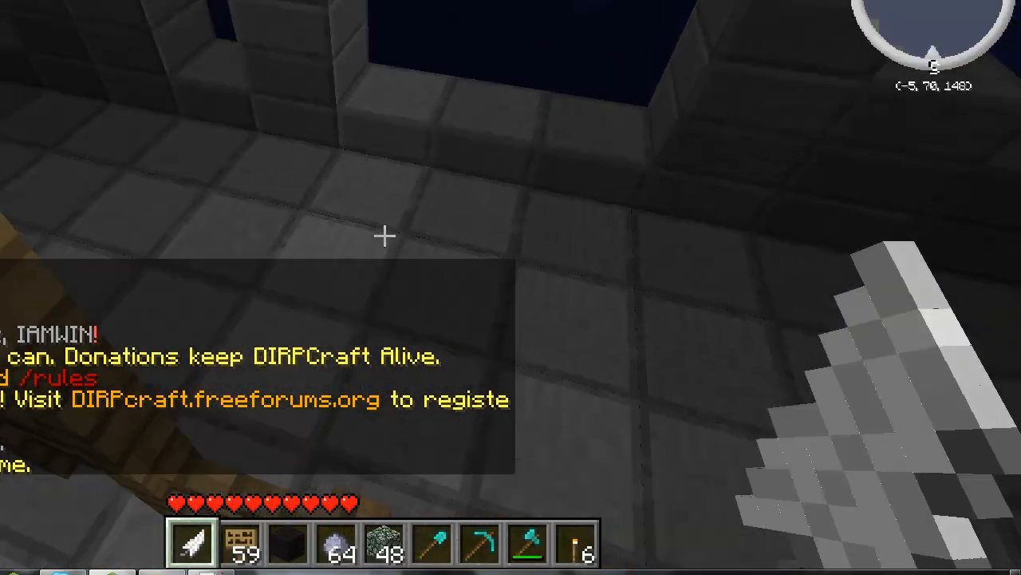
mouse_move(511, 287)
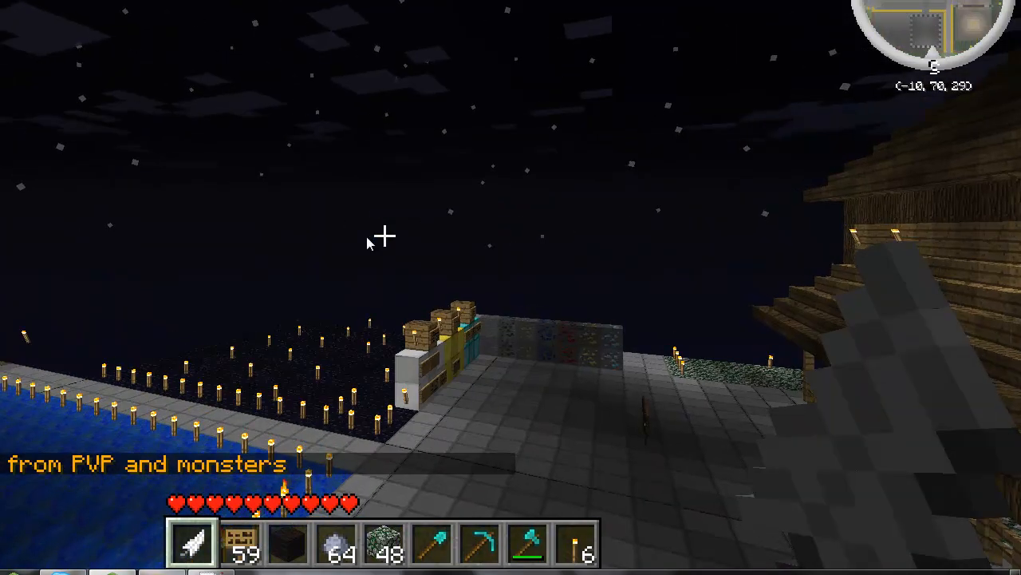
key(Escape)
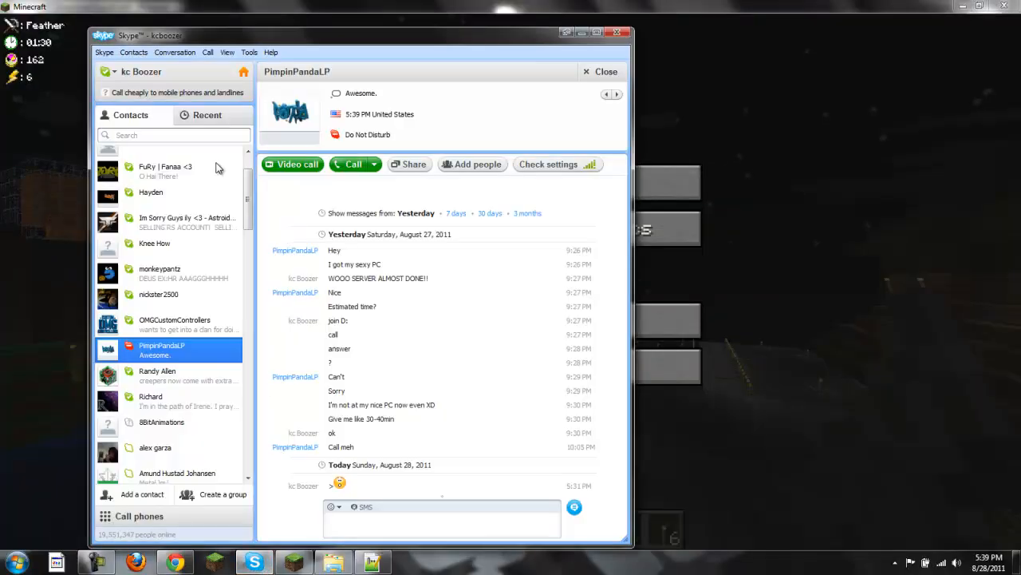
Step: Message a Skype contact 'join server have to test'
click(151, 191)
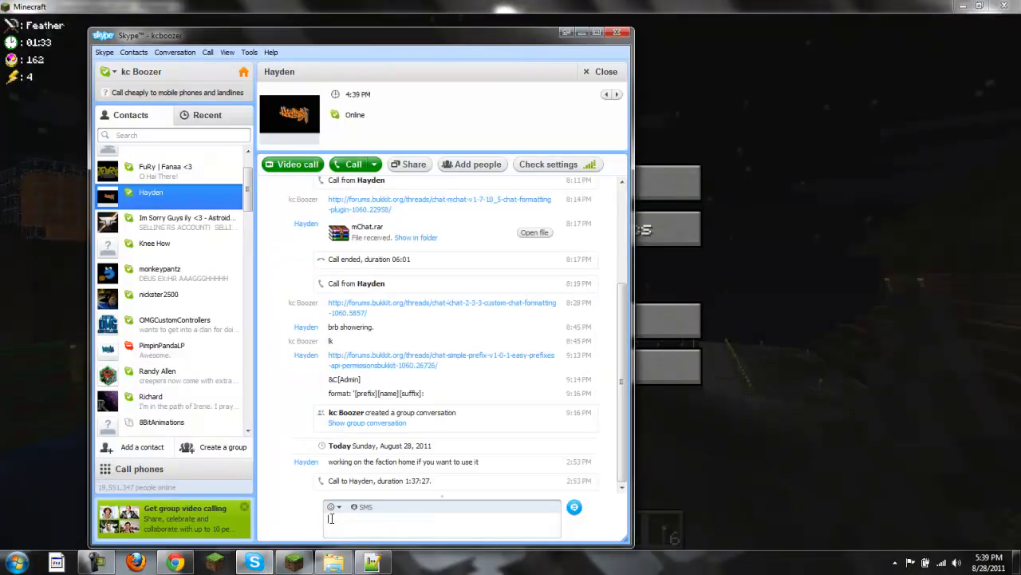
text(join server)
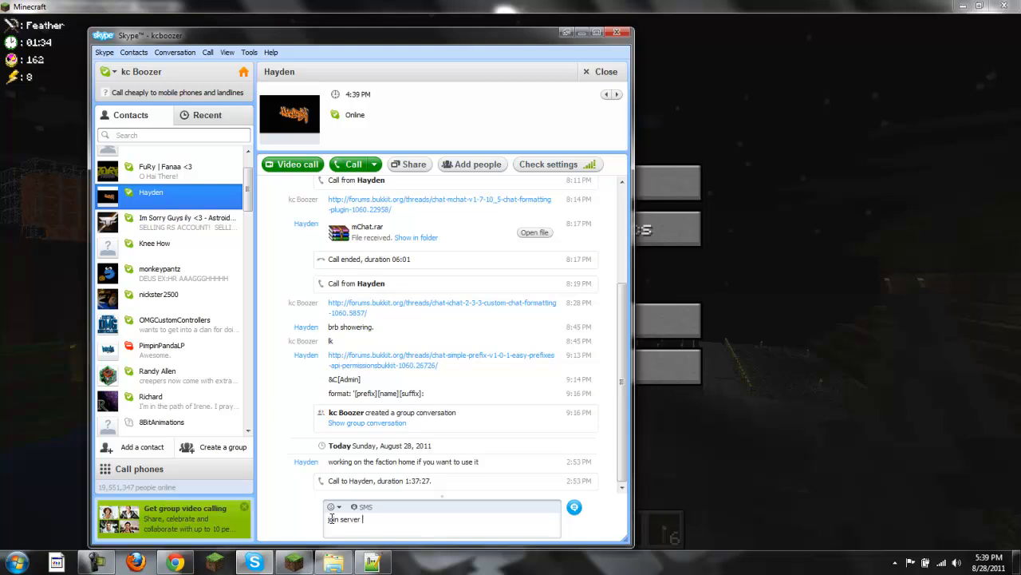
text(have to test)
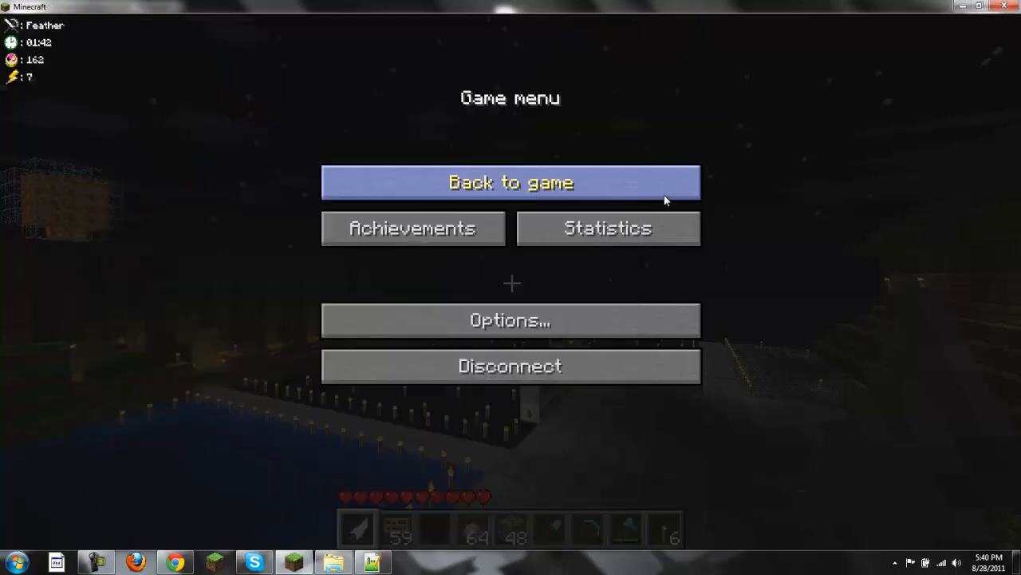
Step: Resume play and chat 'haulin try to fly' and 'what happend?', then pause again
click(510, 182)
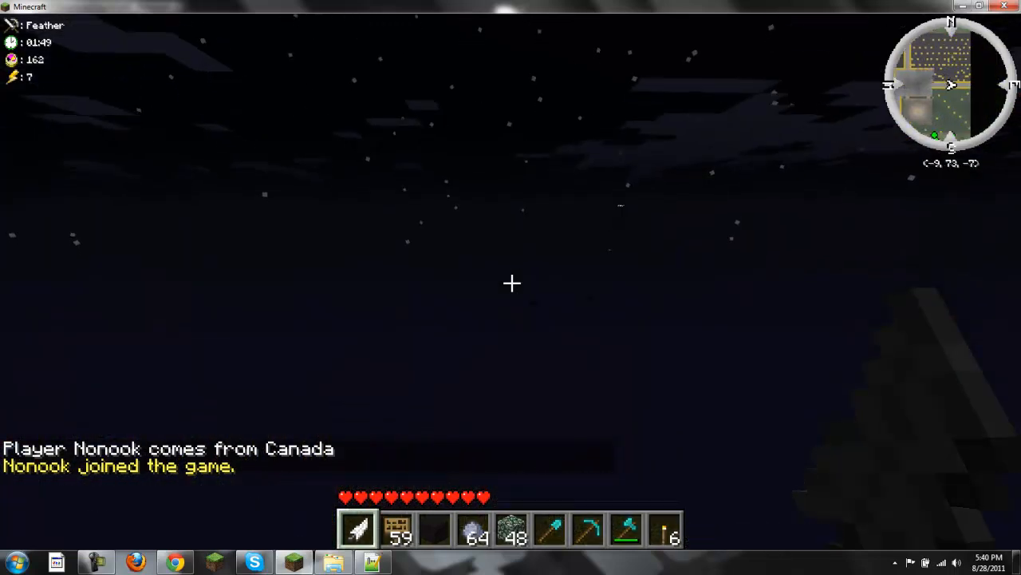
mouse_move(511, 283)
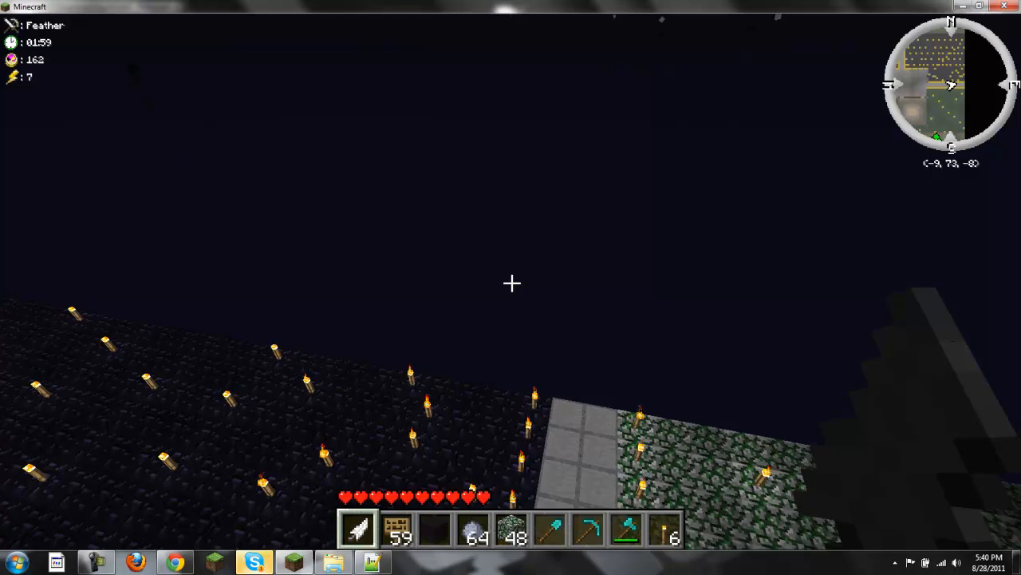
click(254, 561)
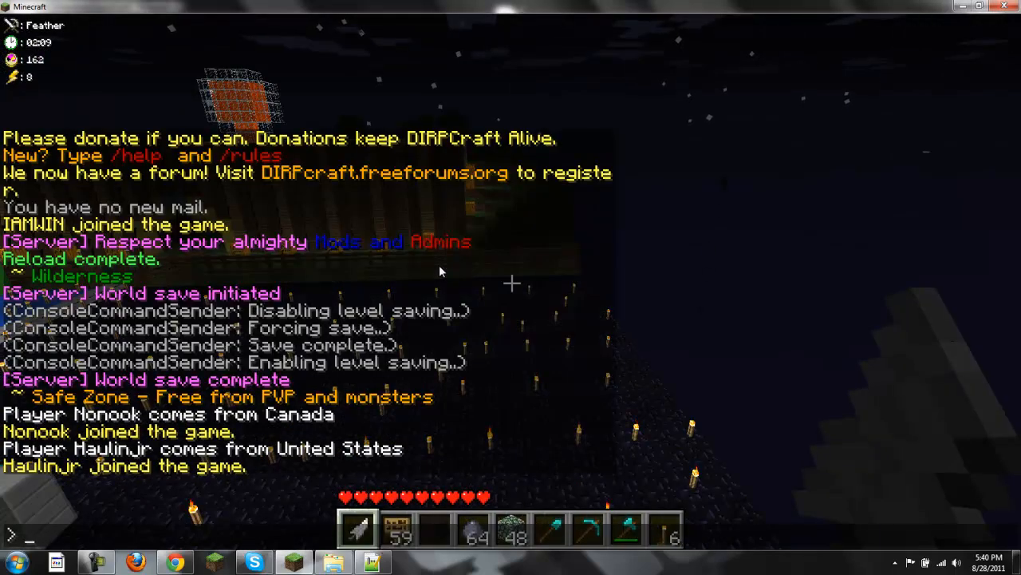
text(haulin tr)
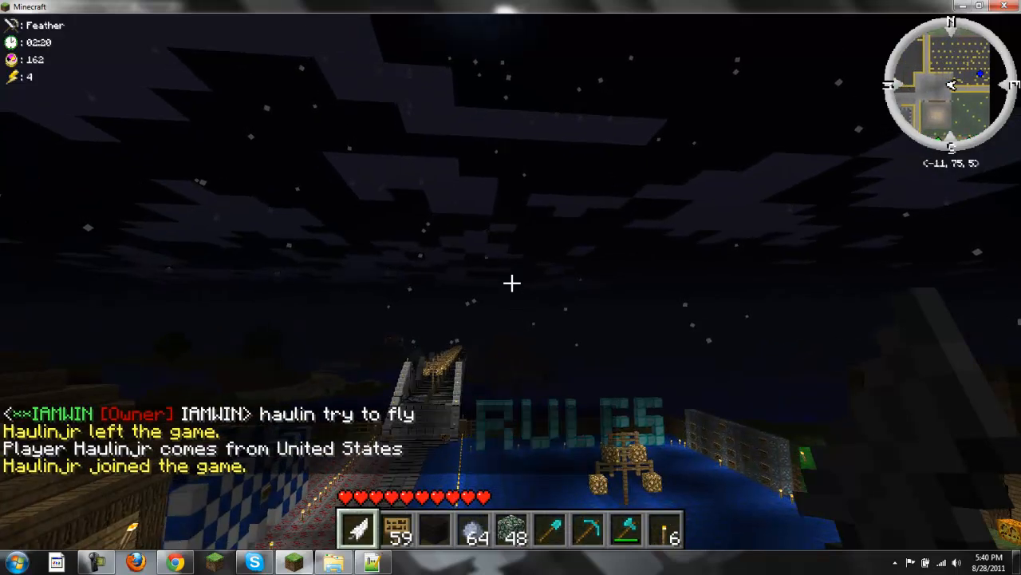
text(what)
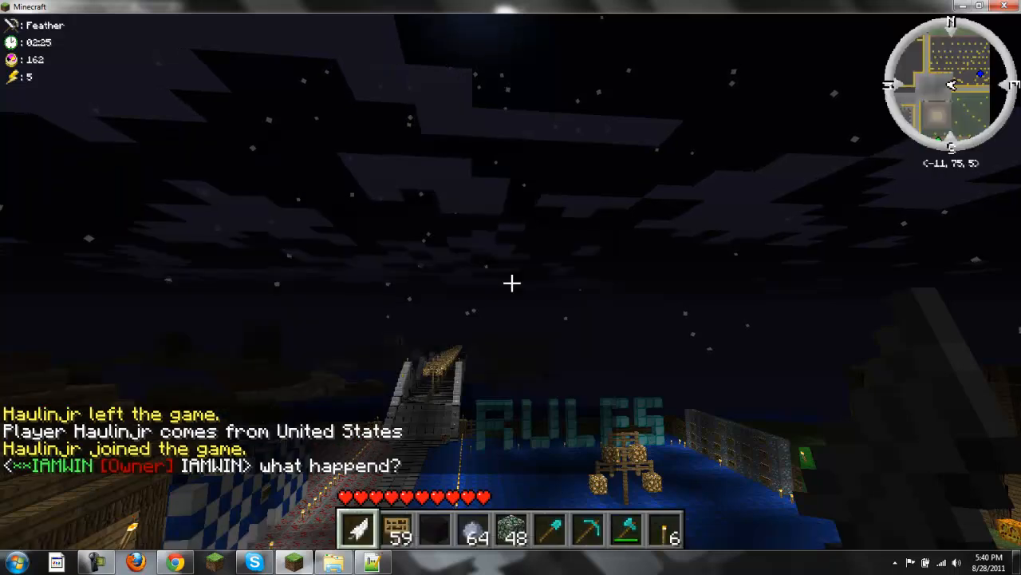
key(t)
text(k good)
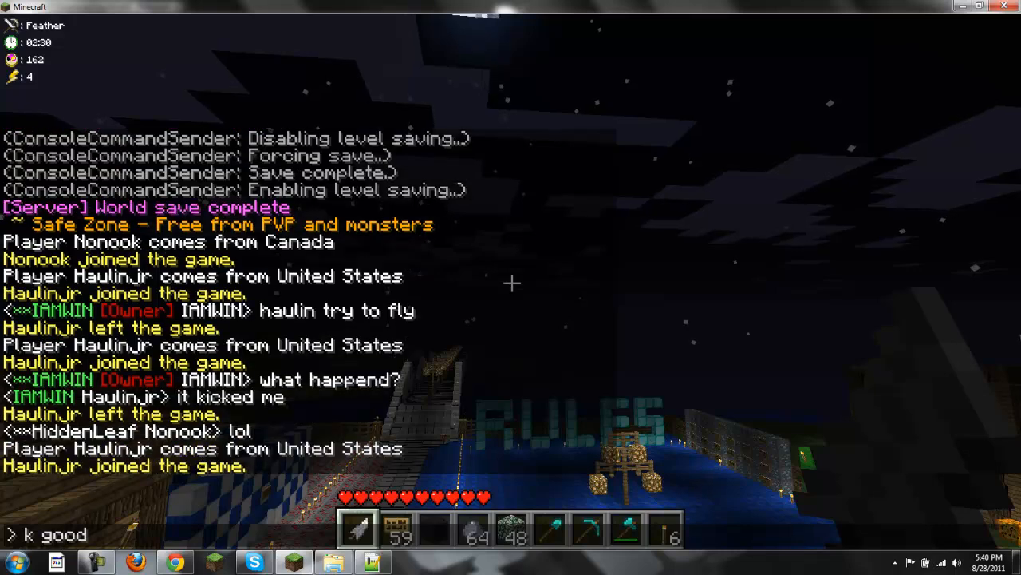
key(Escape)
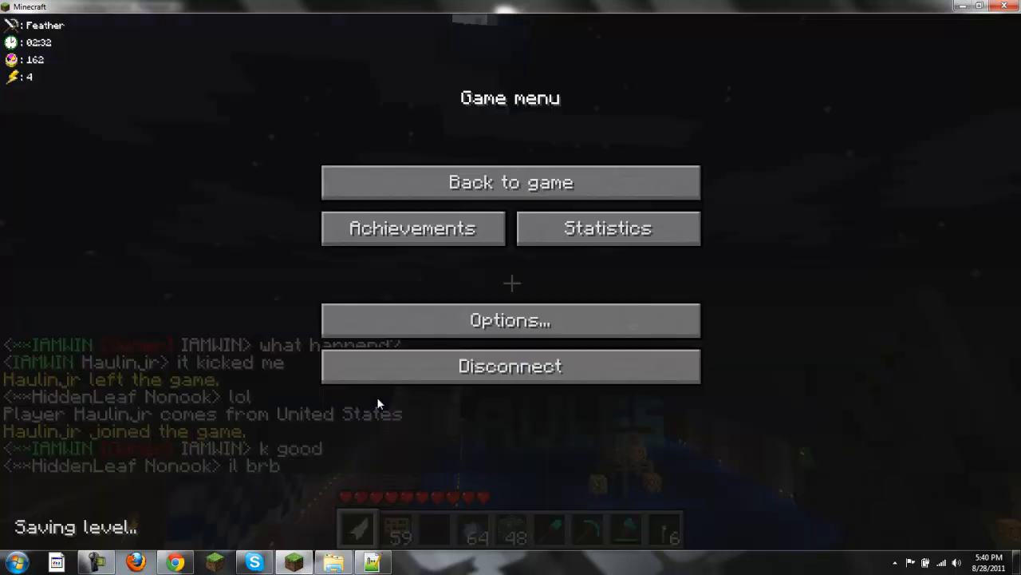